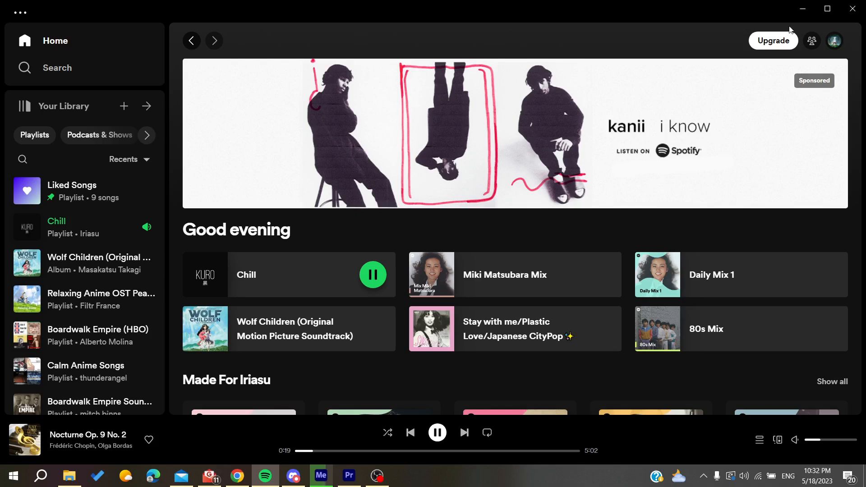
Log out of the Spotify account from the profile avatar menu.
click(834, 40)
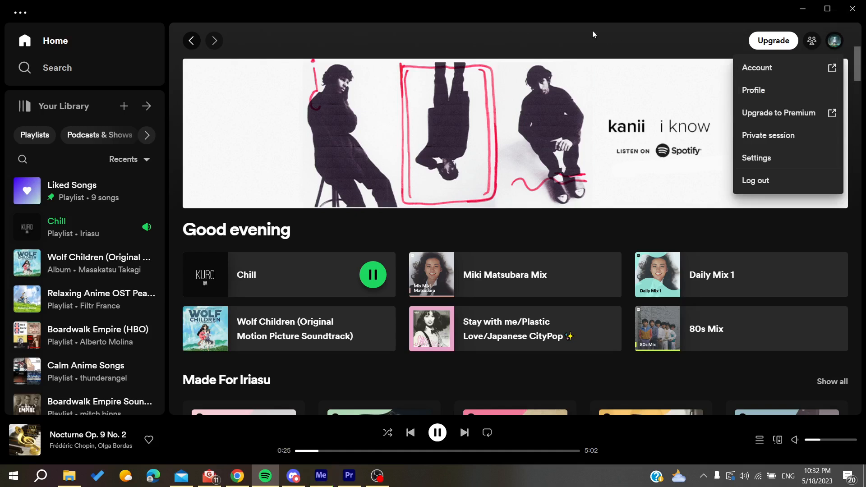
mouse_move(719, 111)
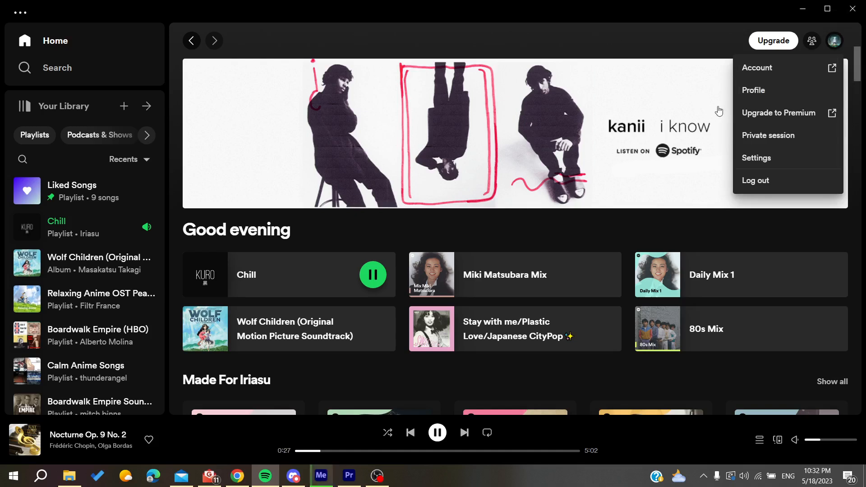
click(706, 190)
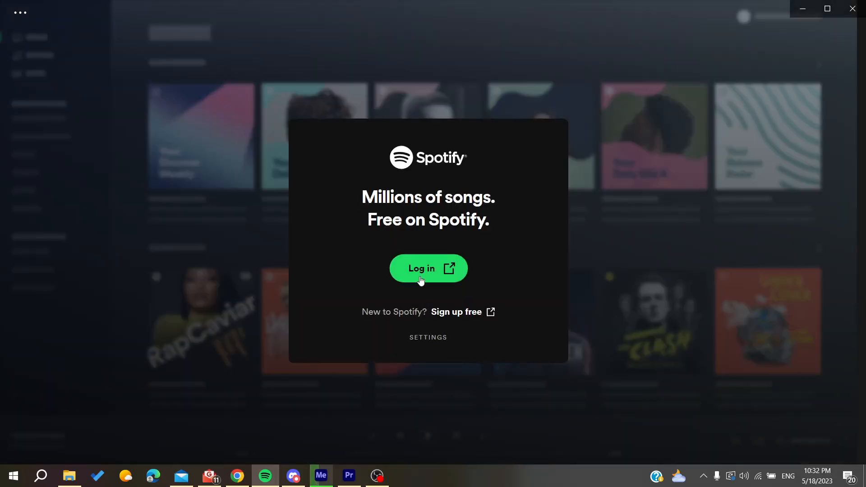
Start browser login, close the Spotify Premium tab and choose to log in to another account.
click(428, 268)
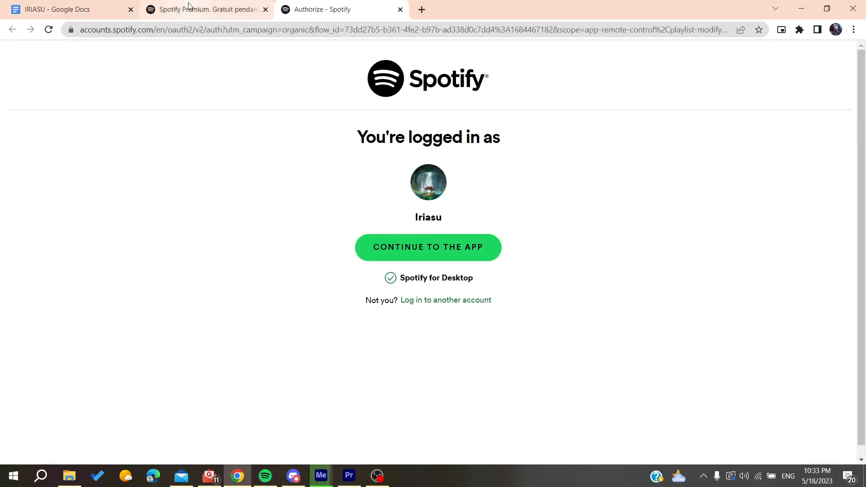
click(266, 9)
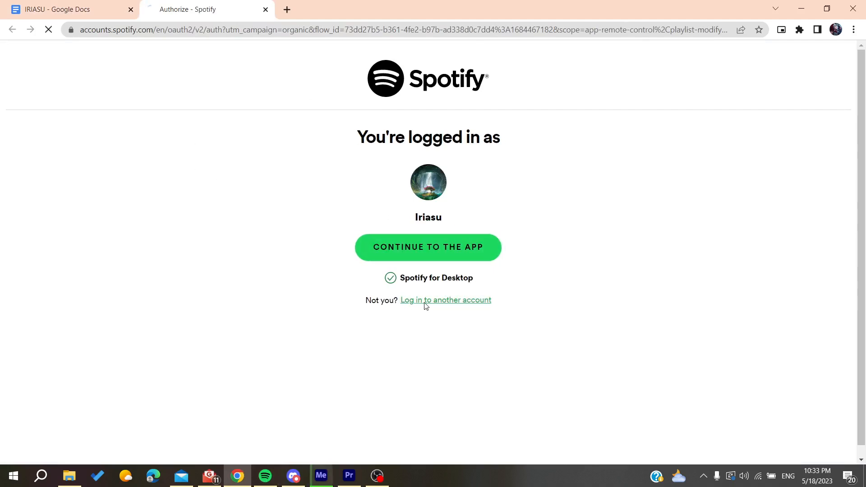
click(446, 300)
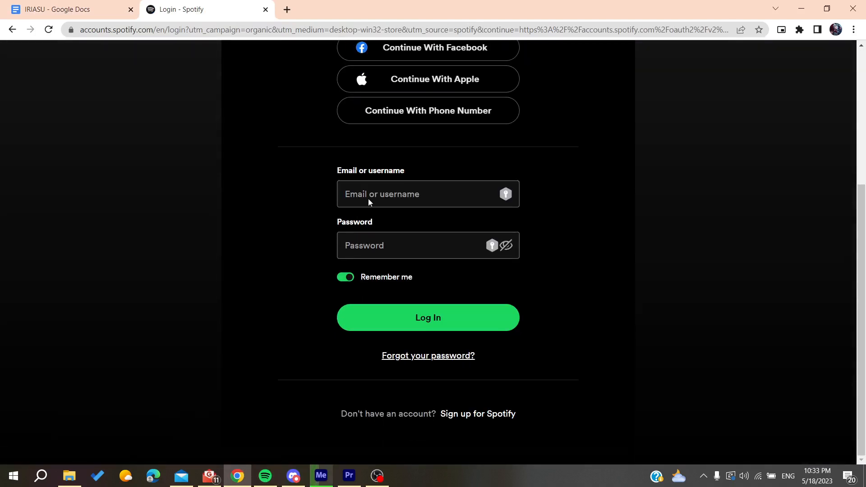
Reach Spotify's Password Reset page via the 'Forgot your password?' link in a new tab.
click(438, 194)
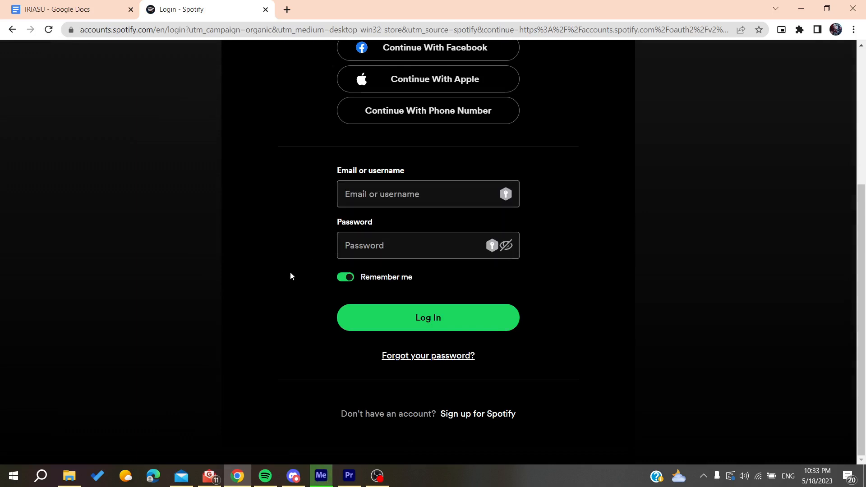
click(428, 194)
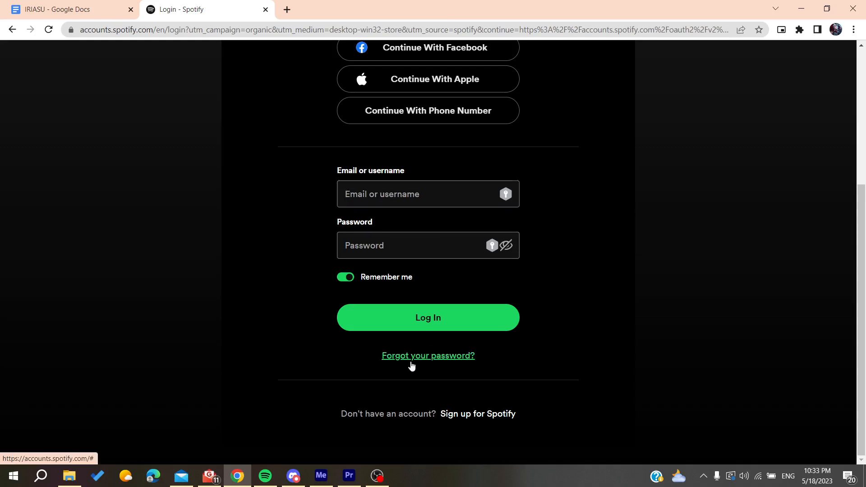
click(428, 355)
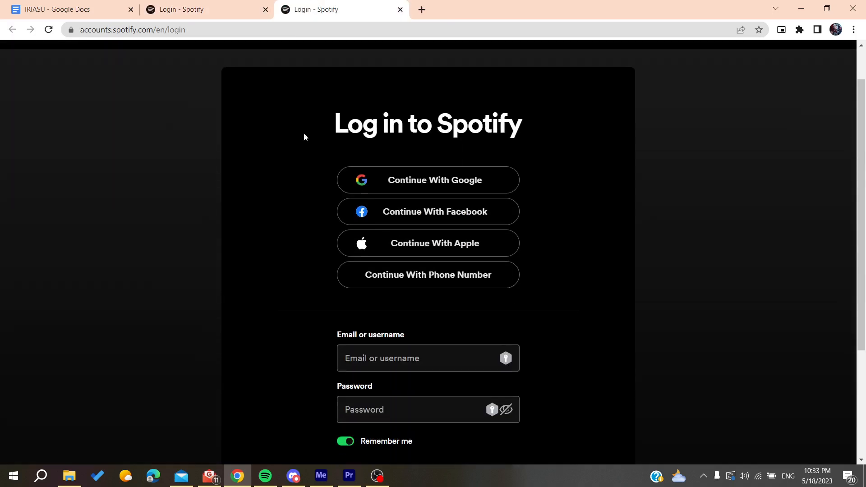
scroll(down, 3)
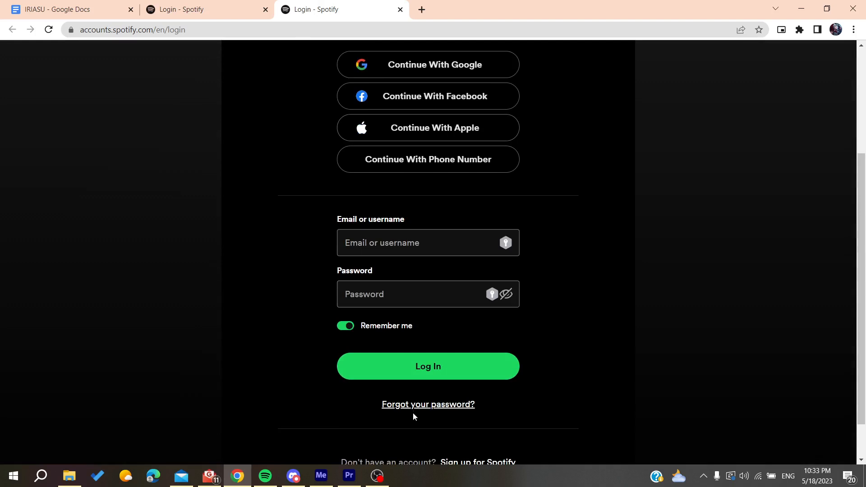
click(427, 405)
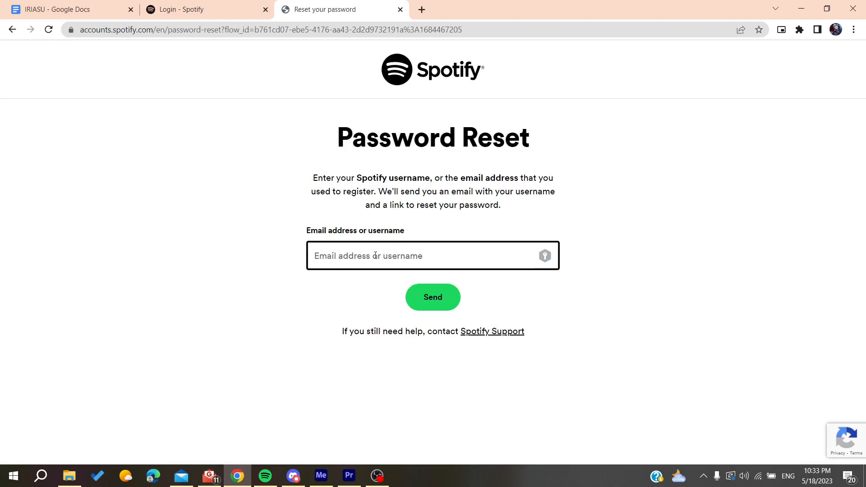
mouse_move(278, 244)
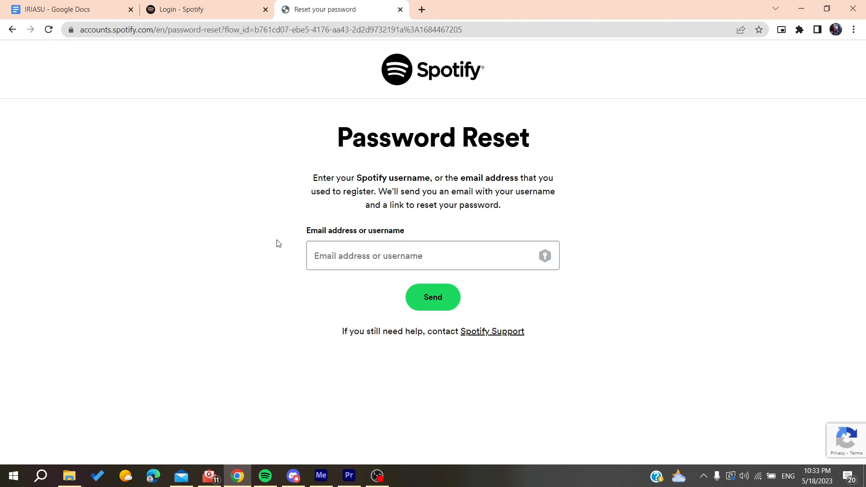
mouse_move(182, 476)
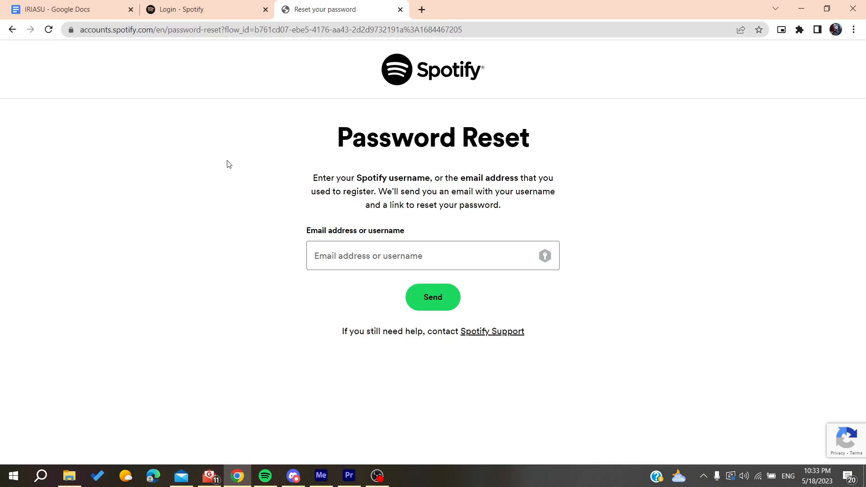
Focus the Email address or username field on the Reset your password page.
click(400, 256)
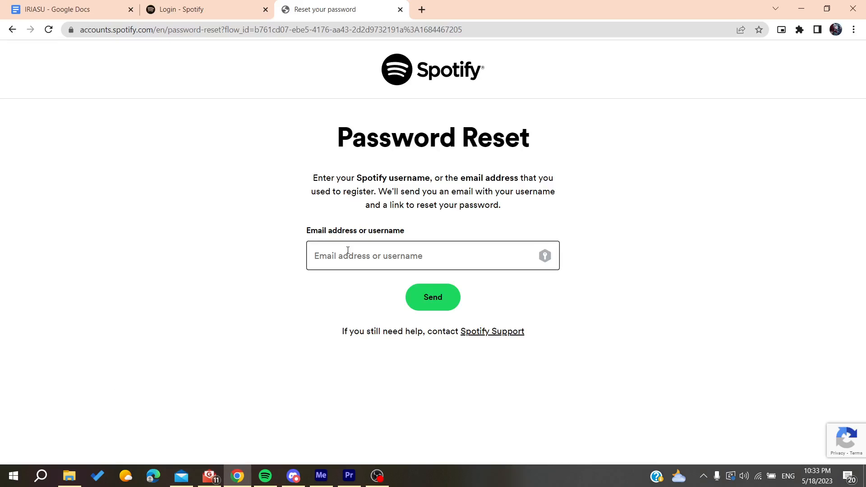
Return to the first Login - Spotify tab with its empty email and password form ready.
click(204, 9)
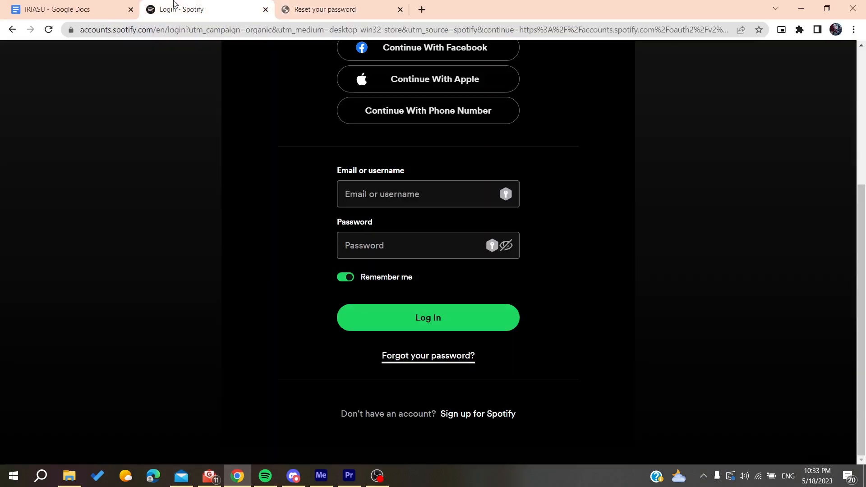
click(428, 194)
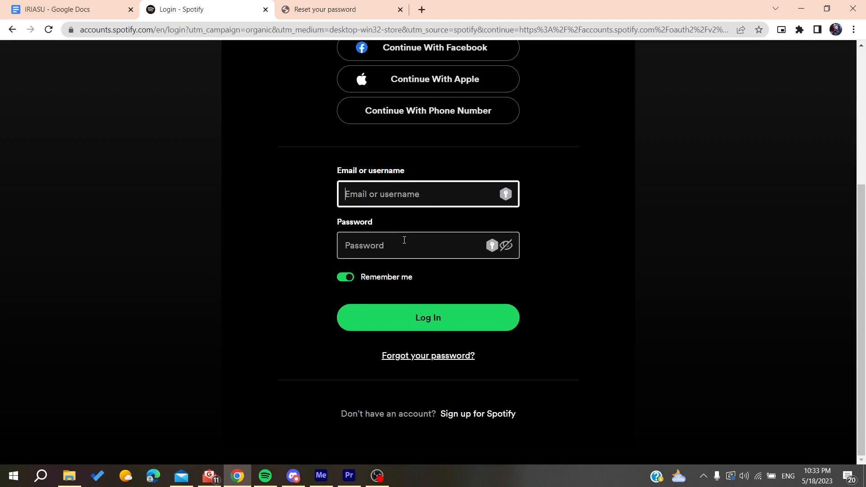
mouse_move(474, 277)
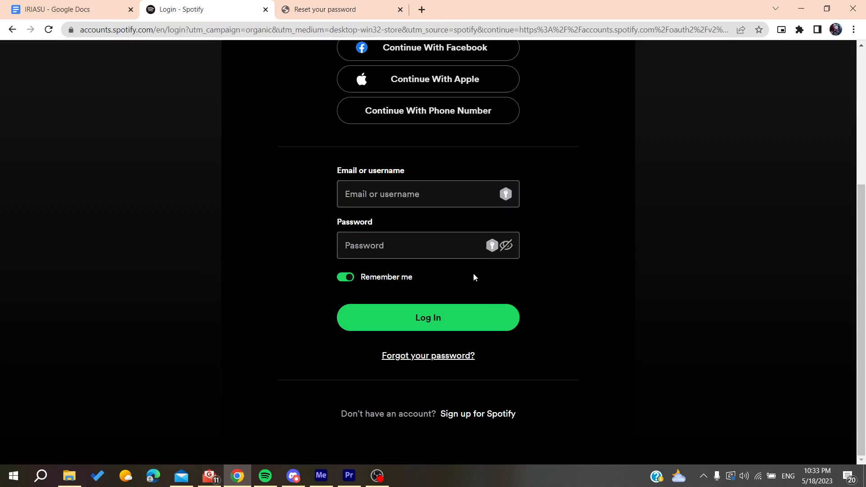
click(428, 245)
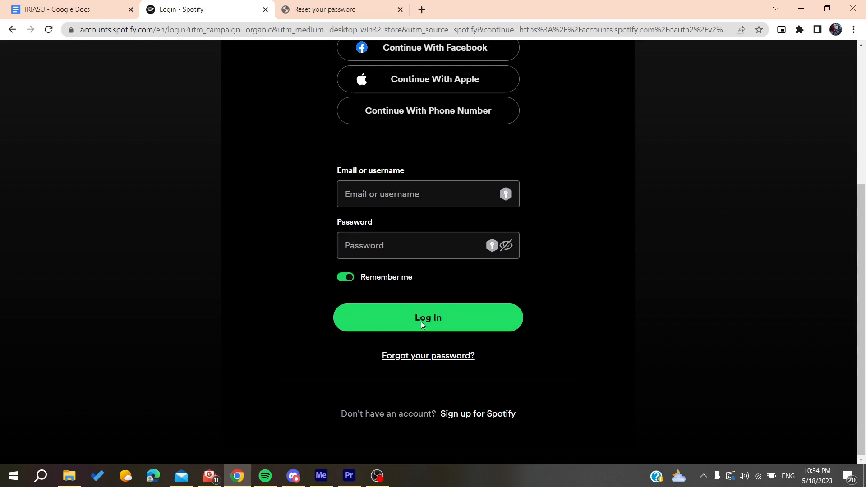
mouse_move(267, 278)
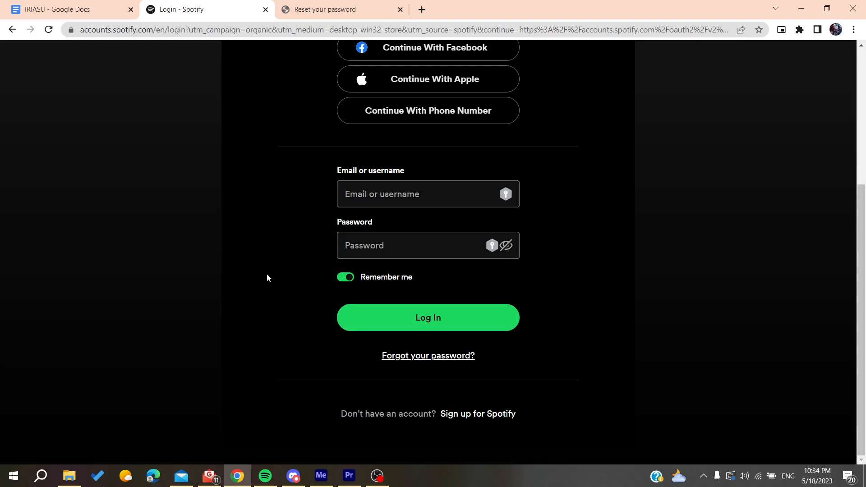
scroll(up, 3)
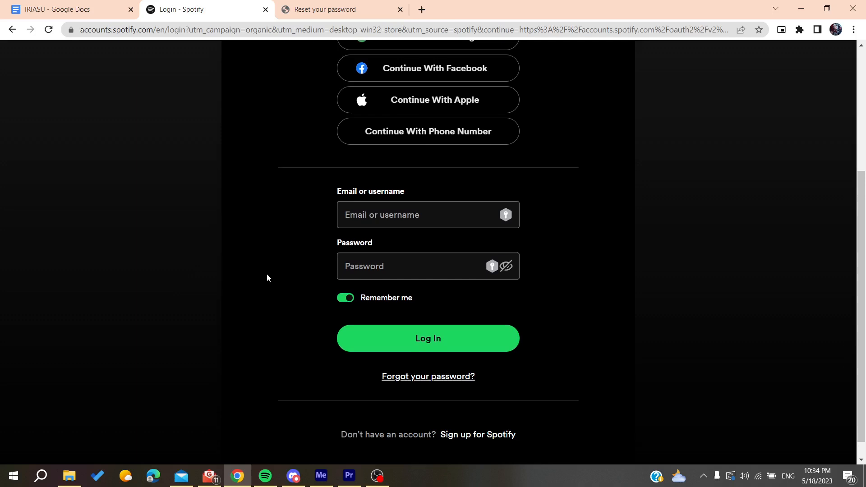